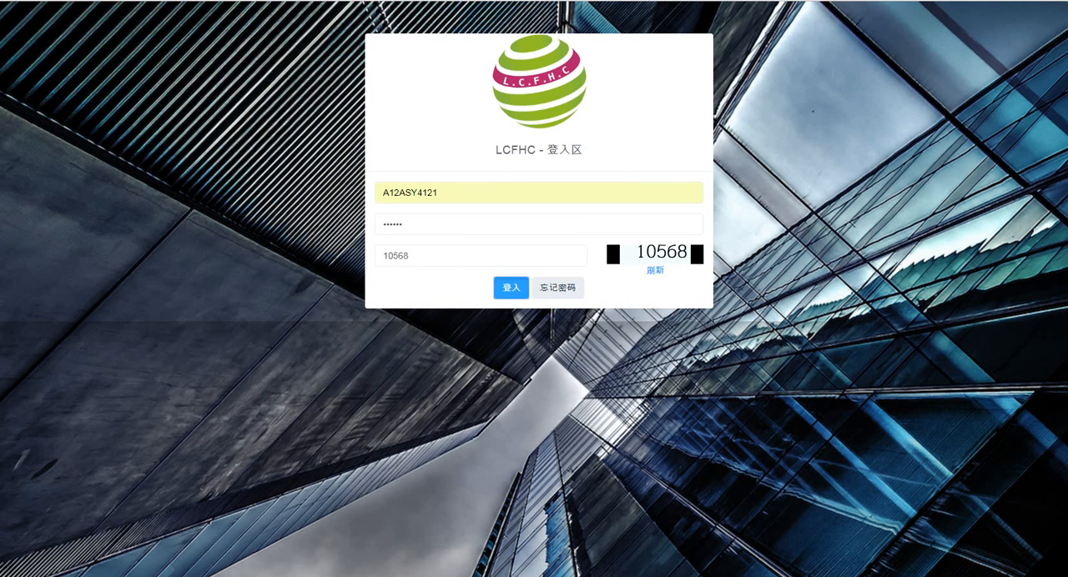
Log in to the LCFHC member portal and dismiss the SMS platform repair announcement.
click(511, 287)
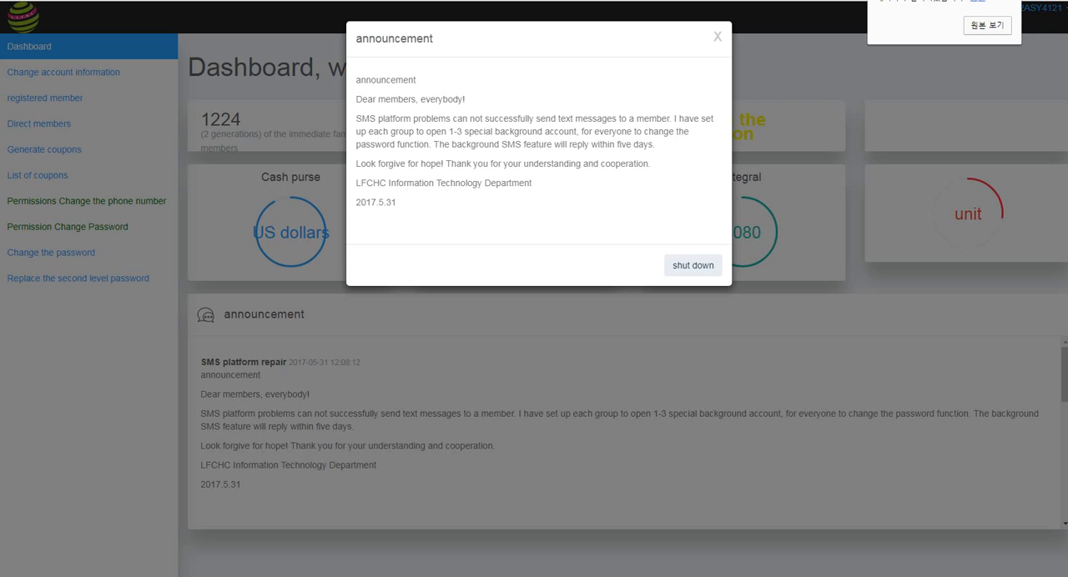
mouse_move(718, 36)
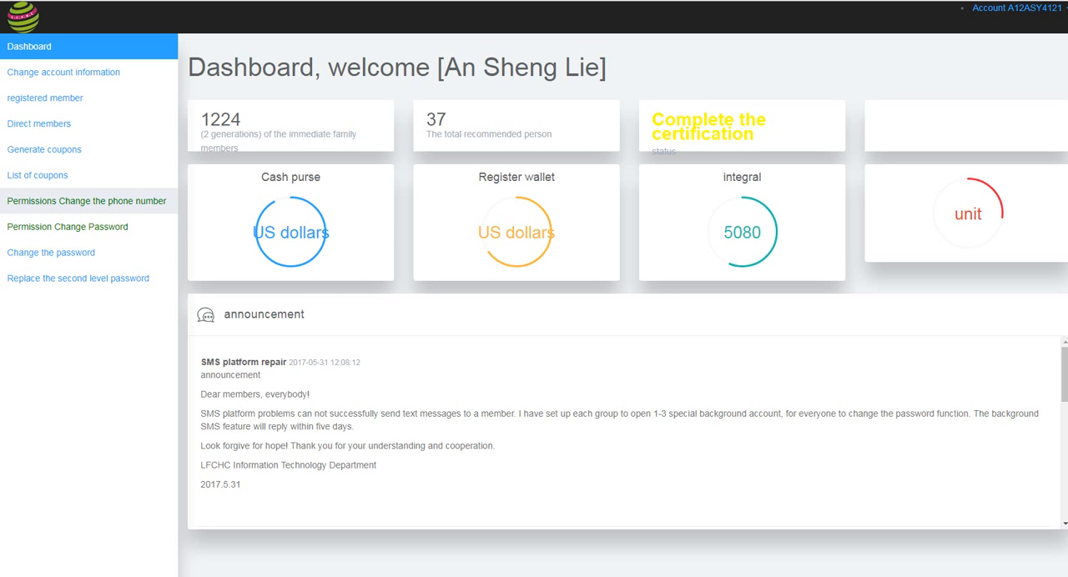
Open the Permission Change Password form and empty the Permissions User Name field.
click(86, 201)
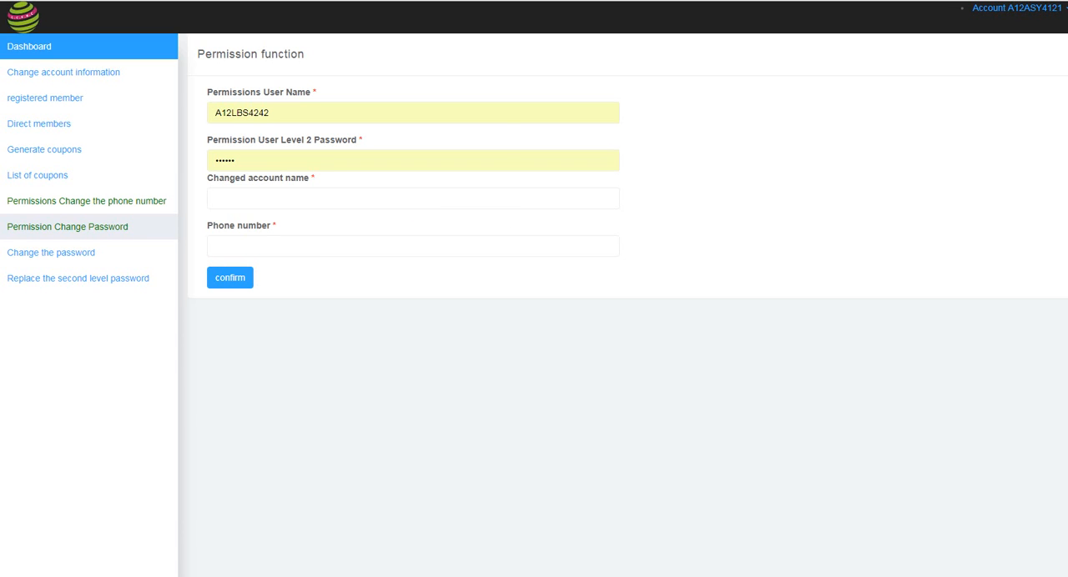
click(51, 252)
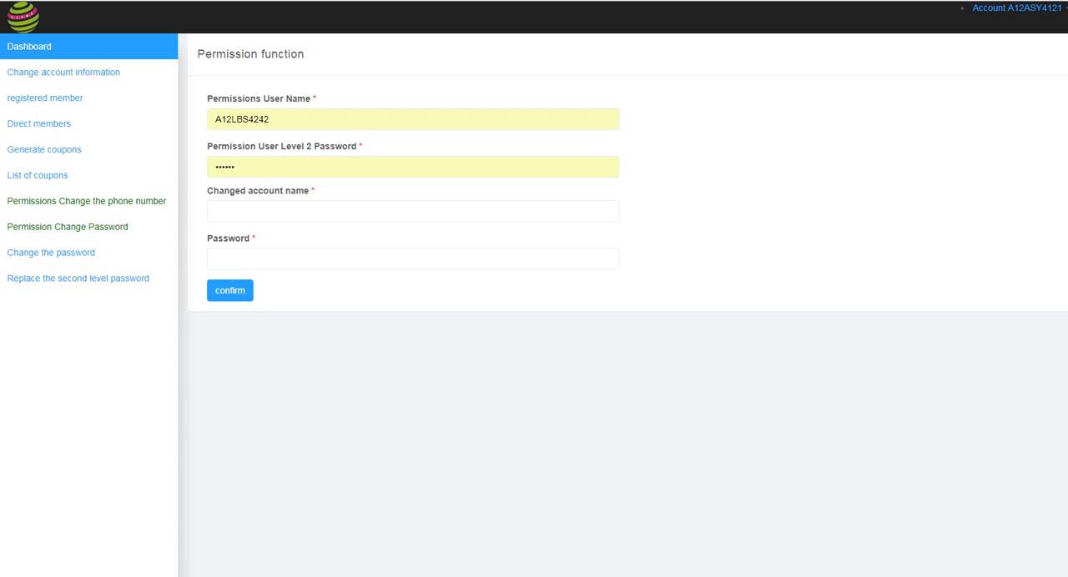
click(412, 118)
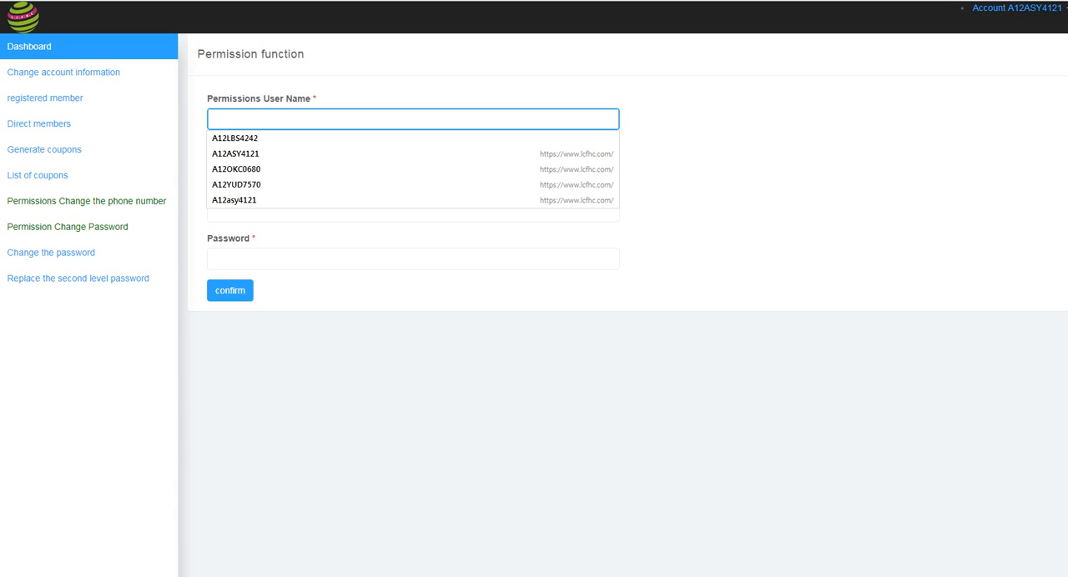
Fill Permissions User Name from the saved suggestion and re-enter the Level 2 Password.
text(A)
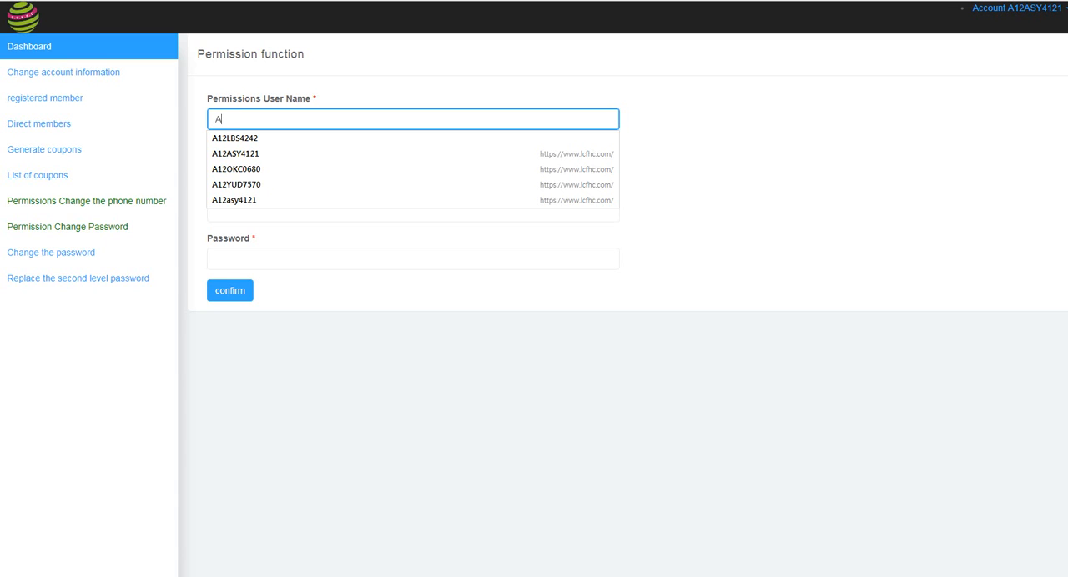
click(235, 153)
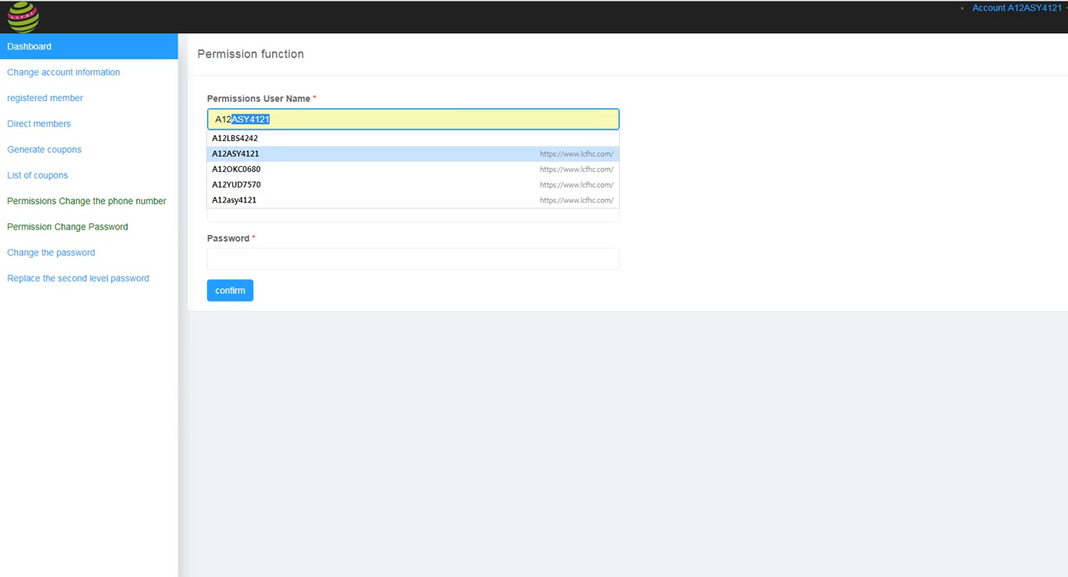
click(234, 153)
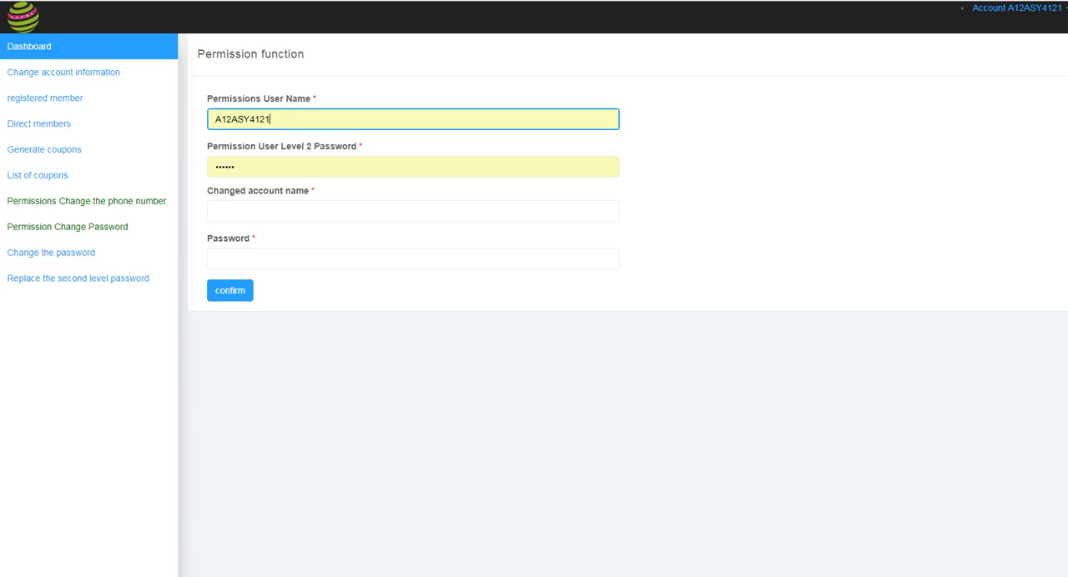
click(412, 167)
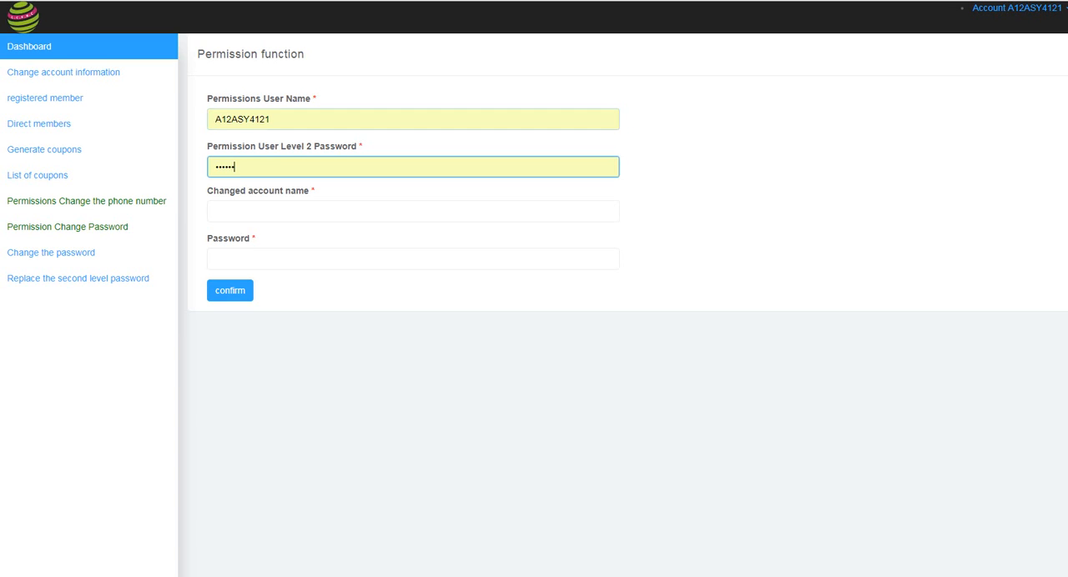
click(412, 166)
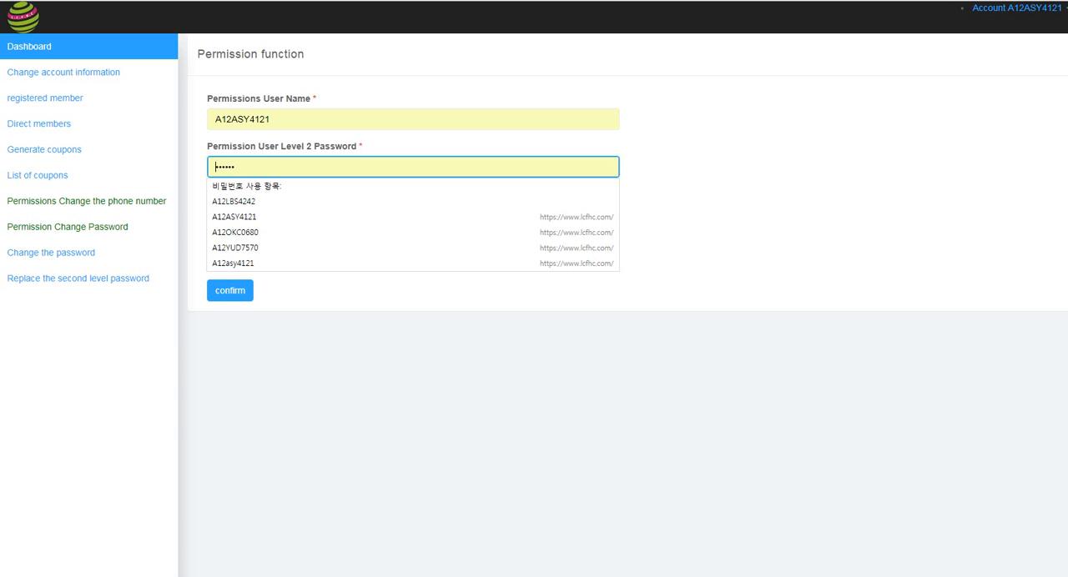
text(•)
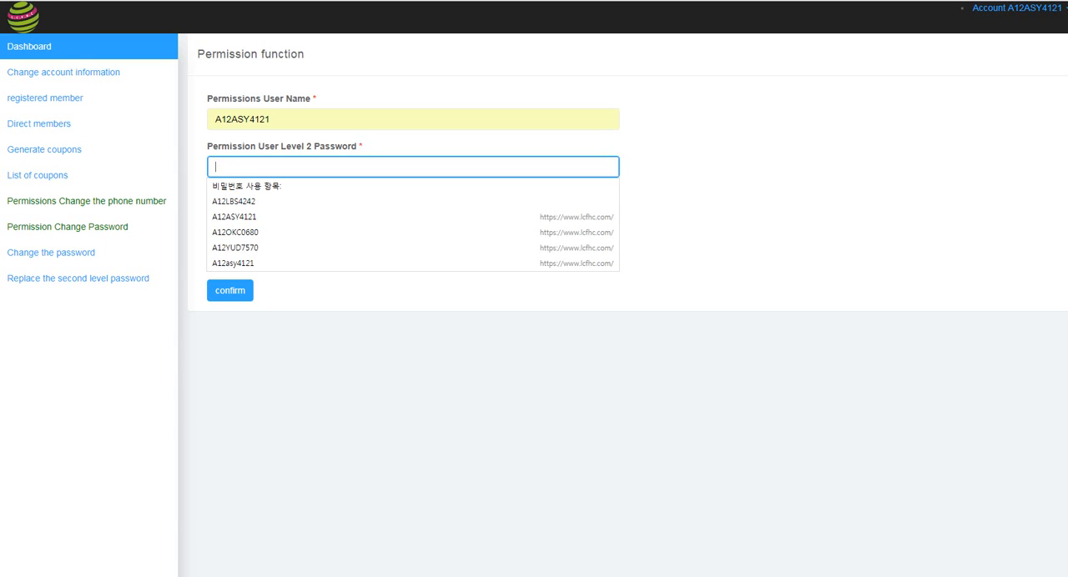
text(•)
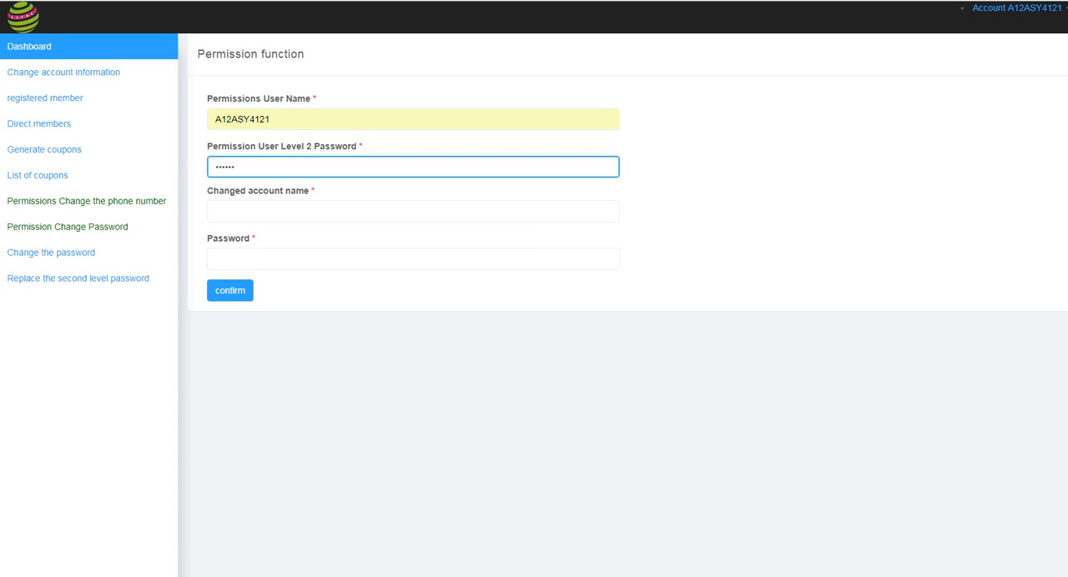
click(412, 211)
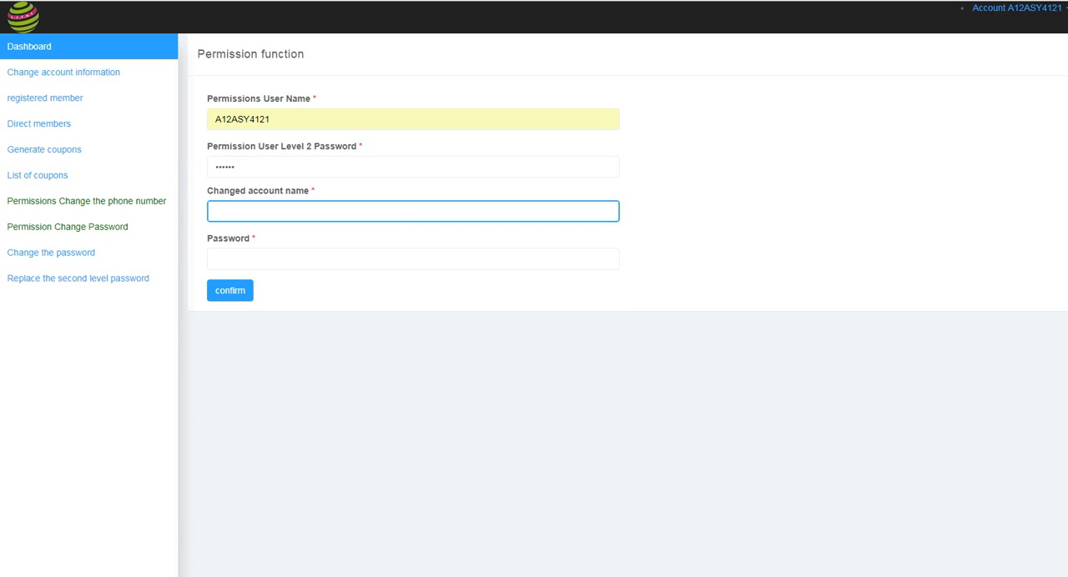
click(412, 211)
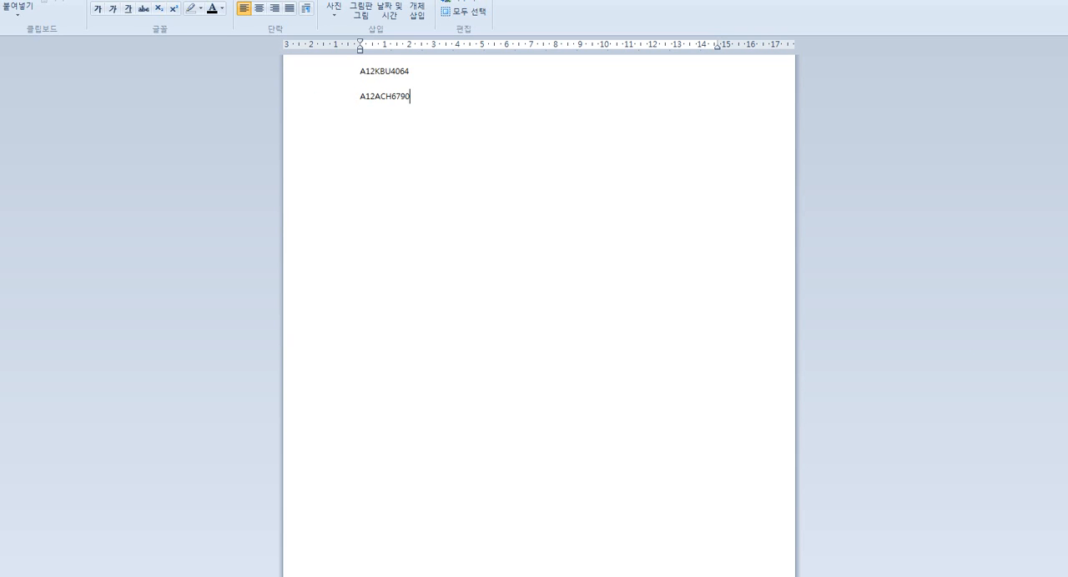
triple_click(384, 71)
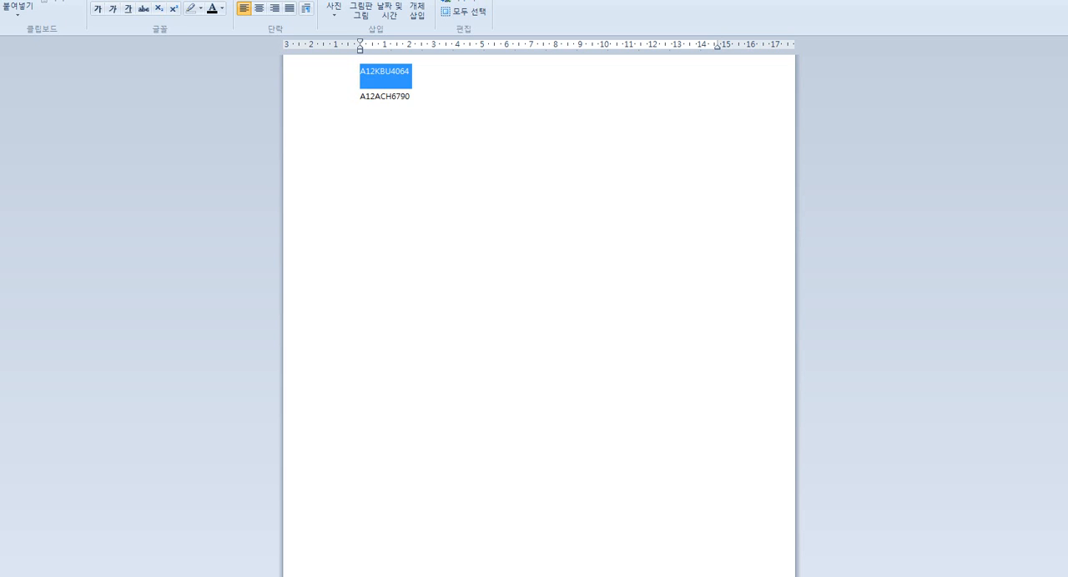
click(410, 96)
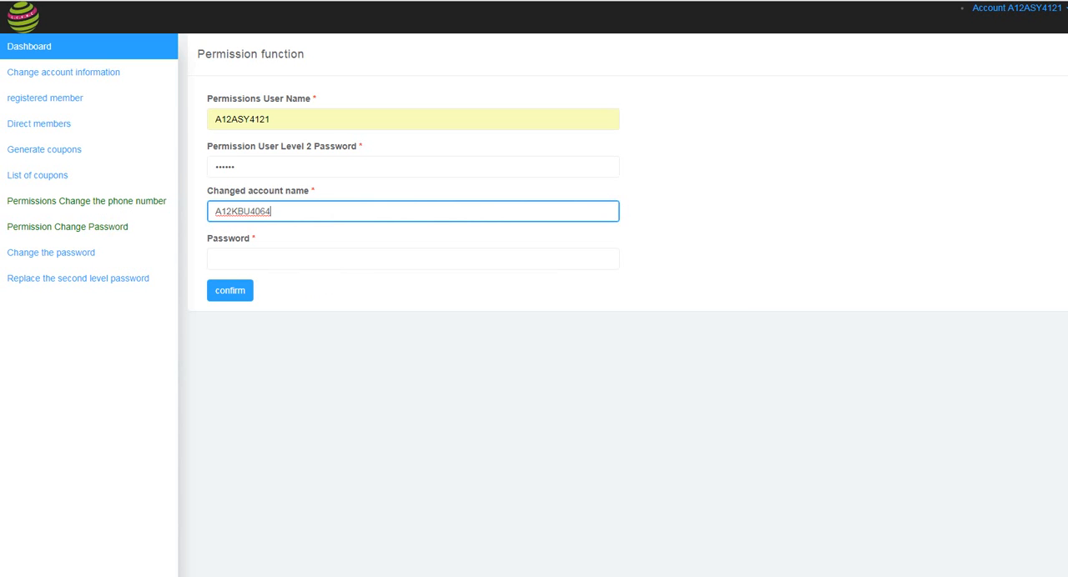
click(412, 259)
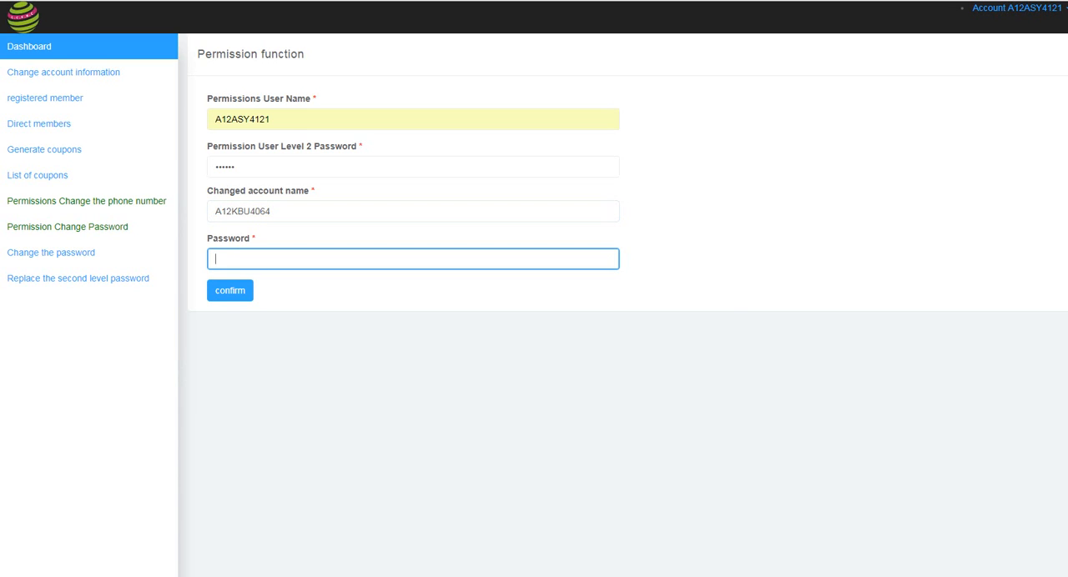
click(412, 259)
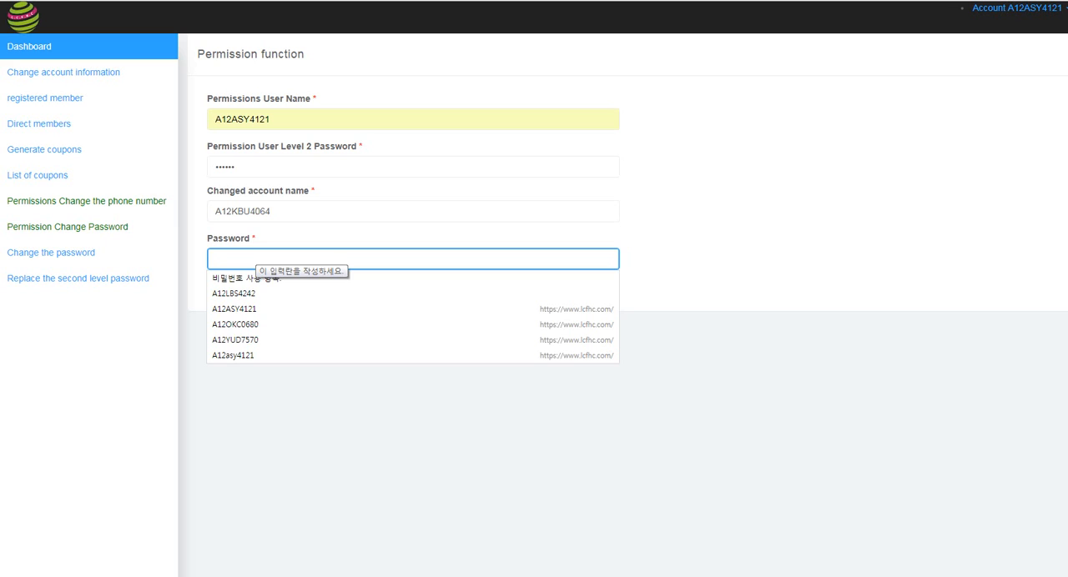
text(•)
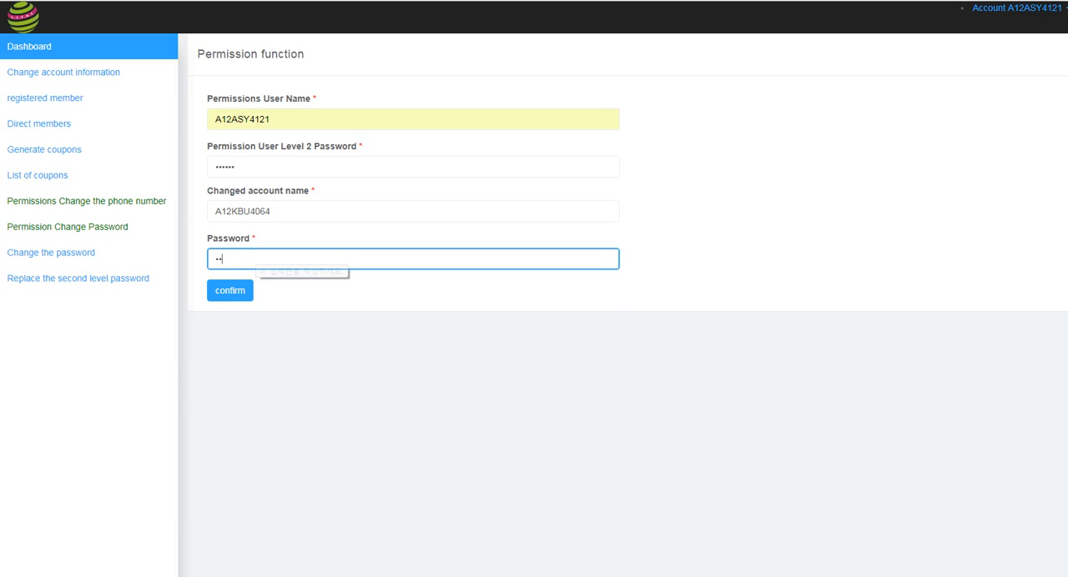
text(••••)
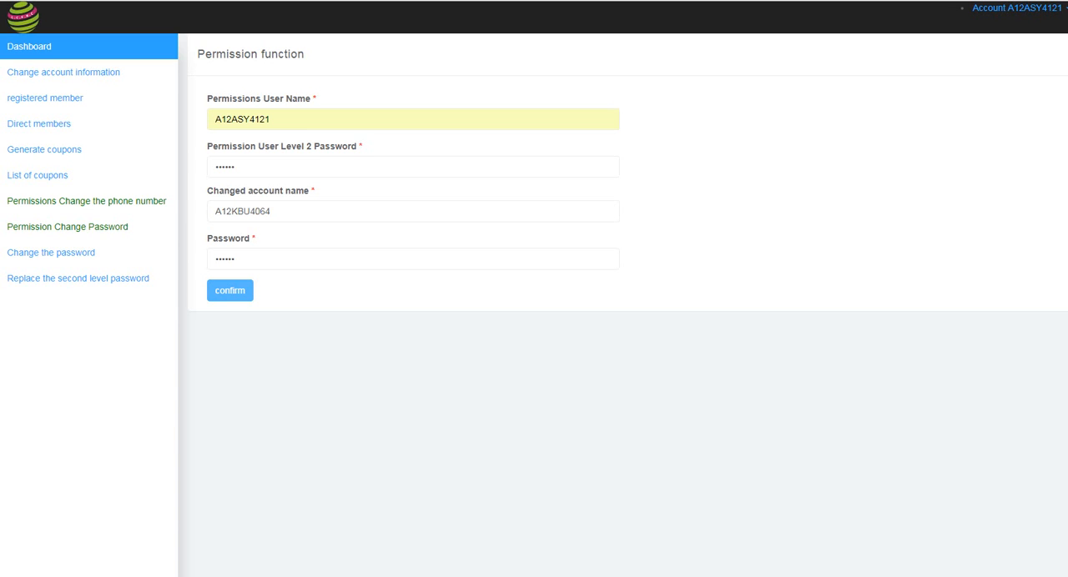
click(229, 290)
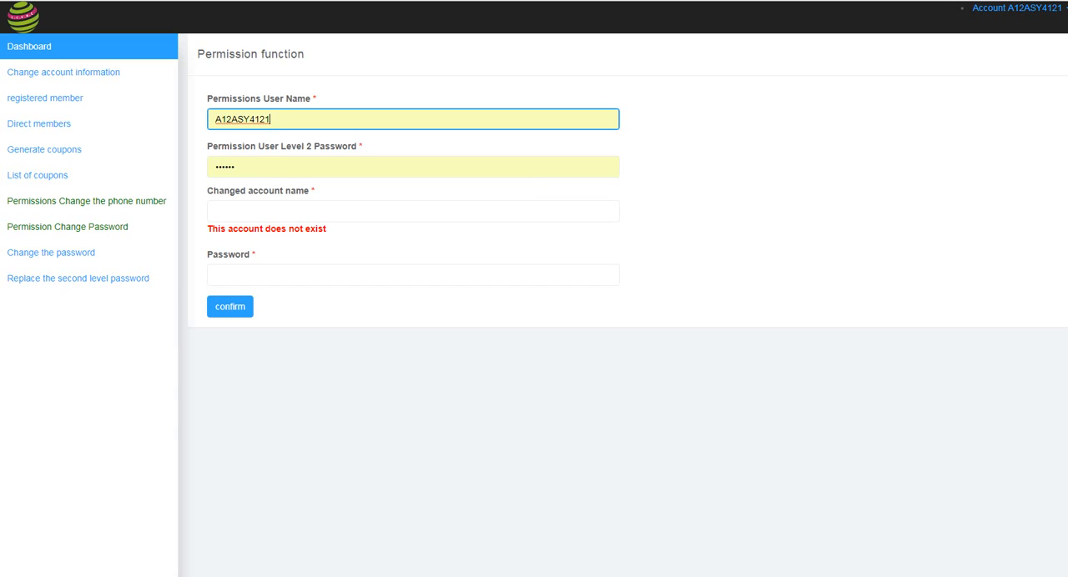
click(413, 166)
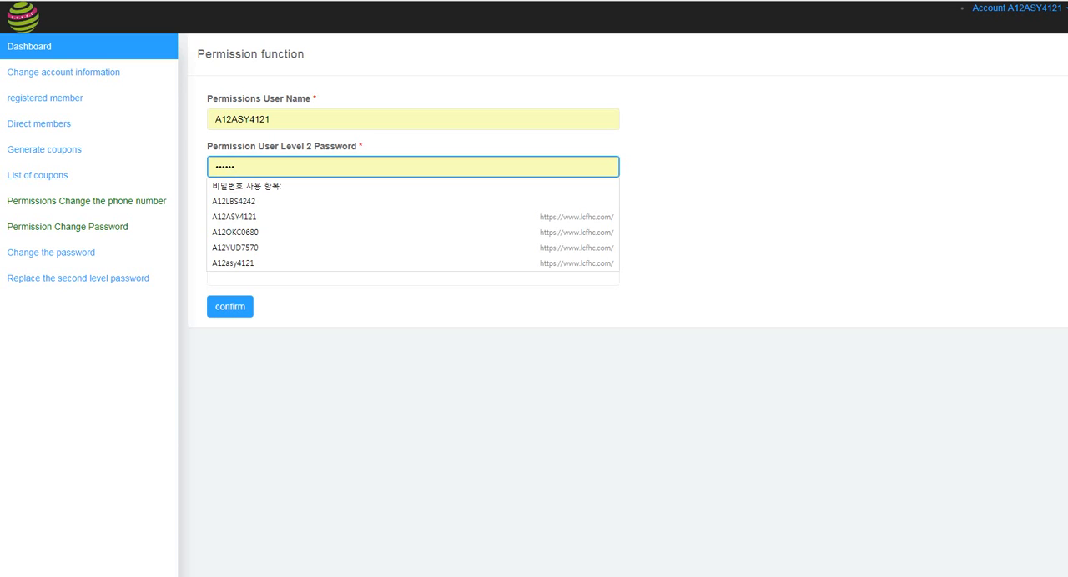
click(413, 167)
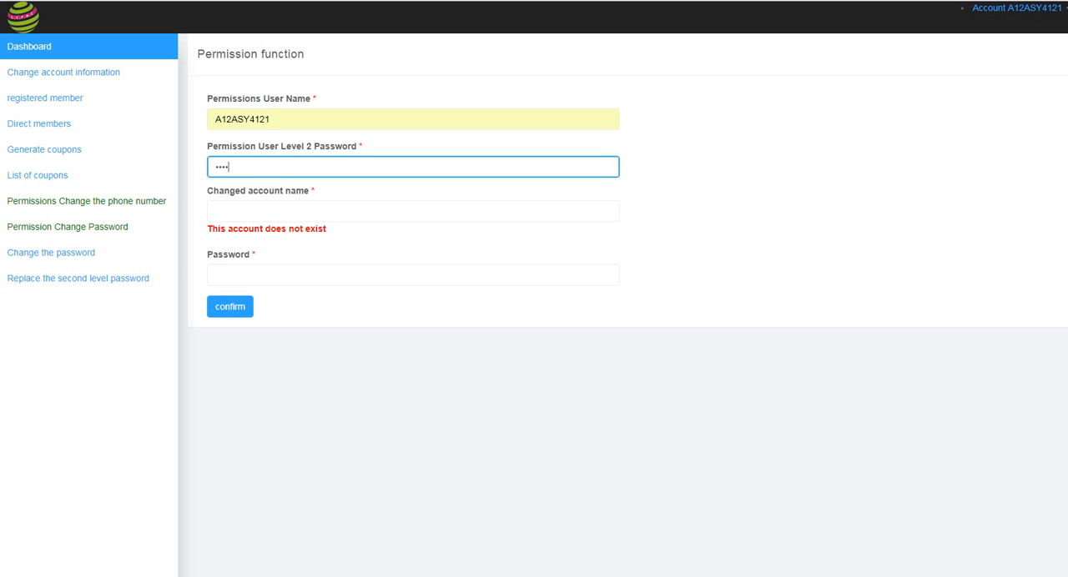
click(413, 211)
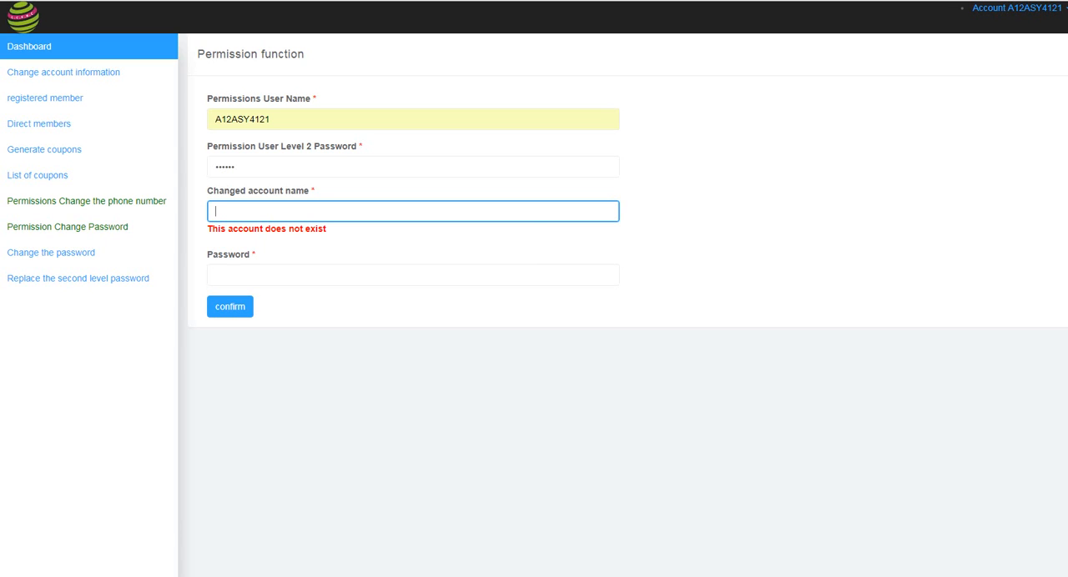
text(a1)
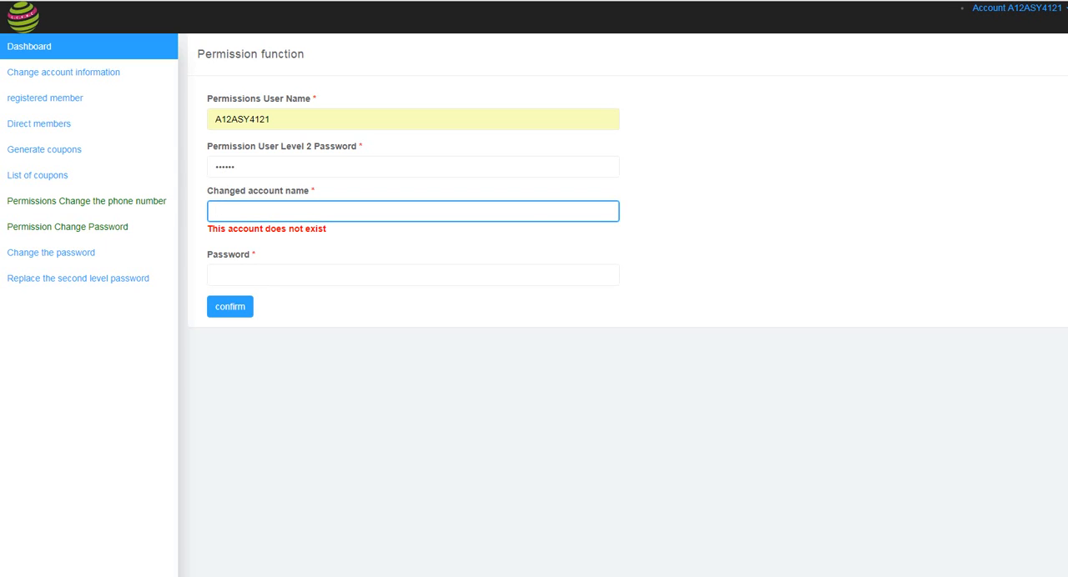
text(A12h)
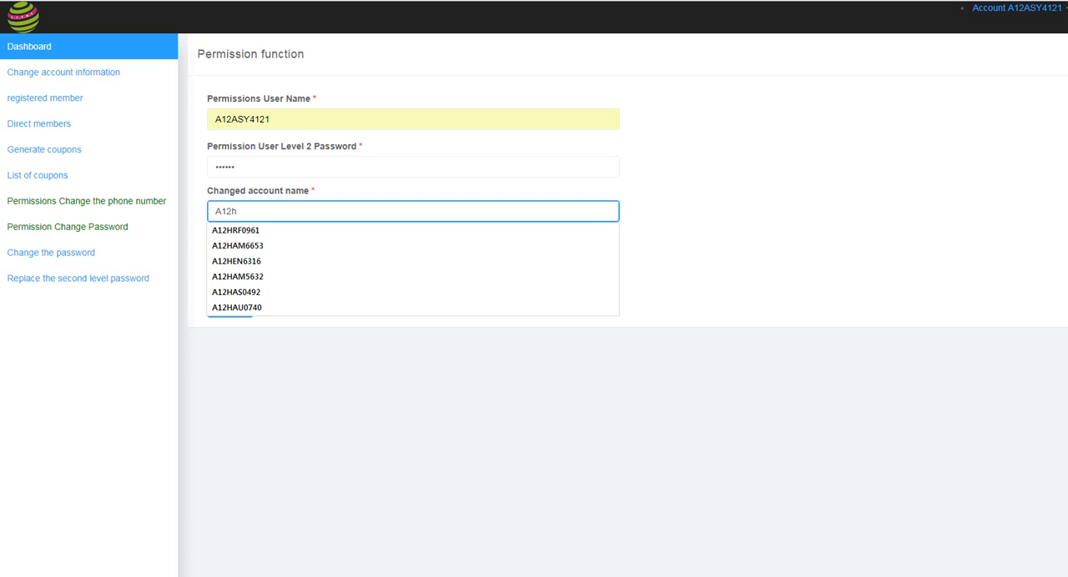
text(Her75)
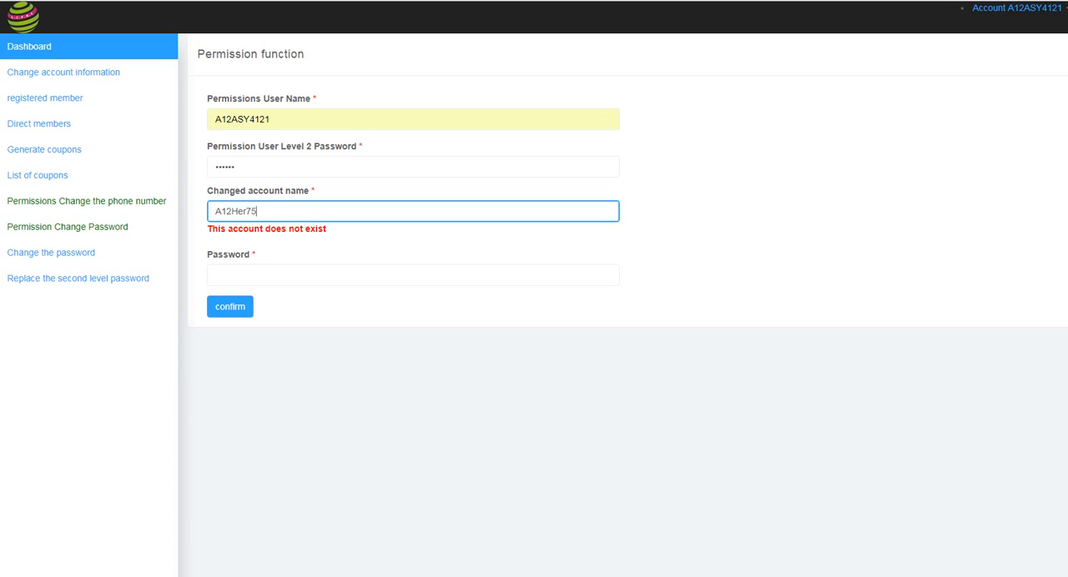
text(70)
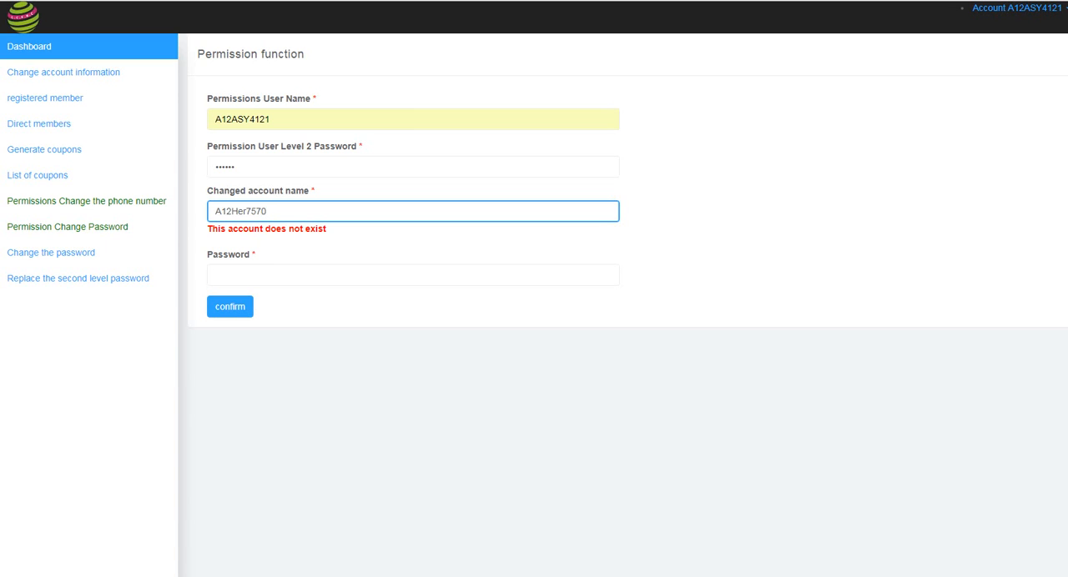
text(••••)
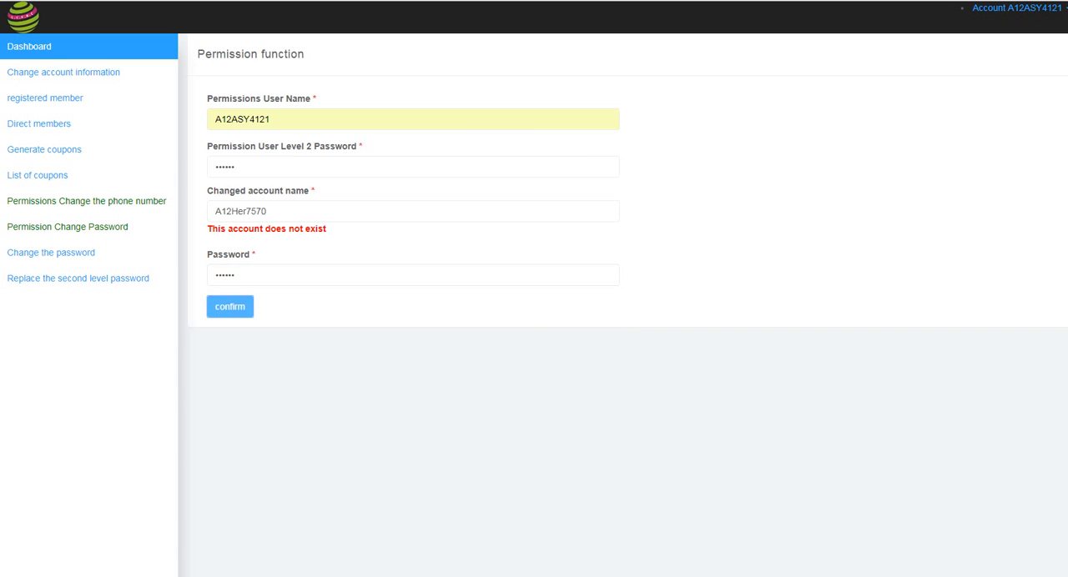
click(229, 306)
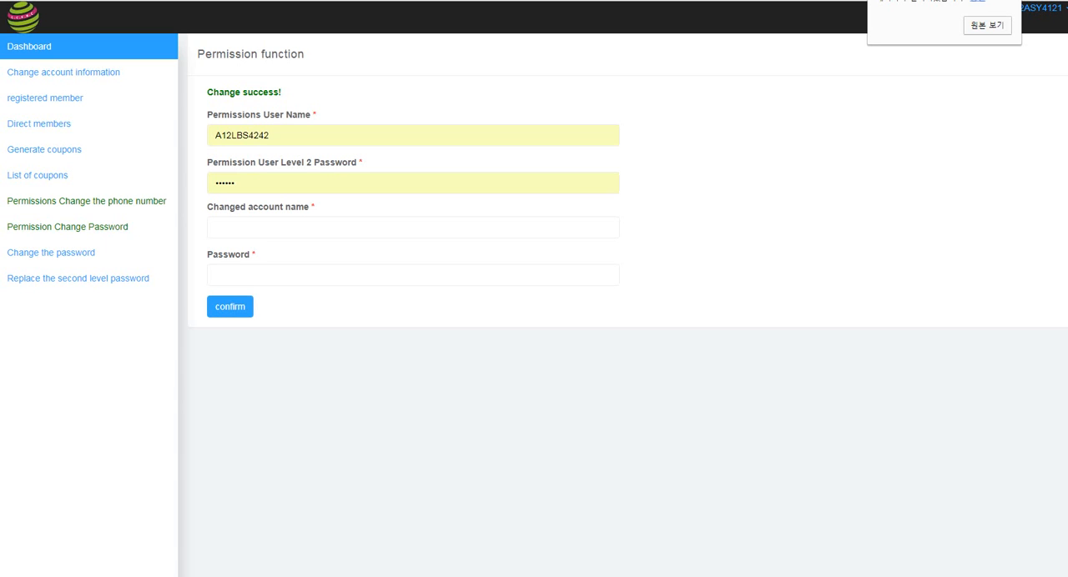
Select A12ASY4121 as the permission user name and move to the level 2 password.
click(412, 135)
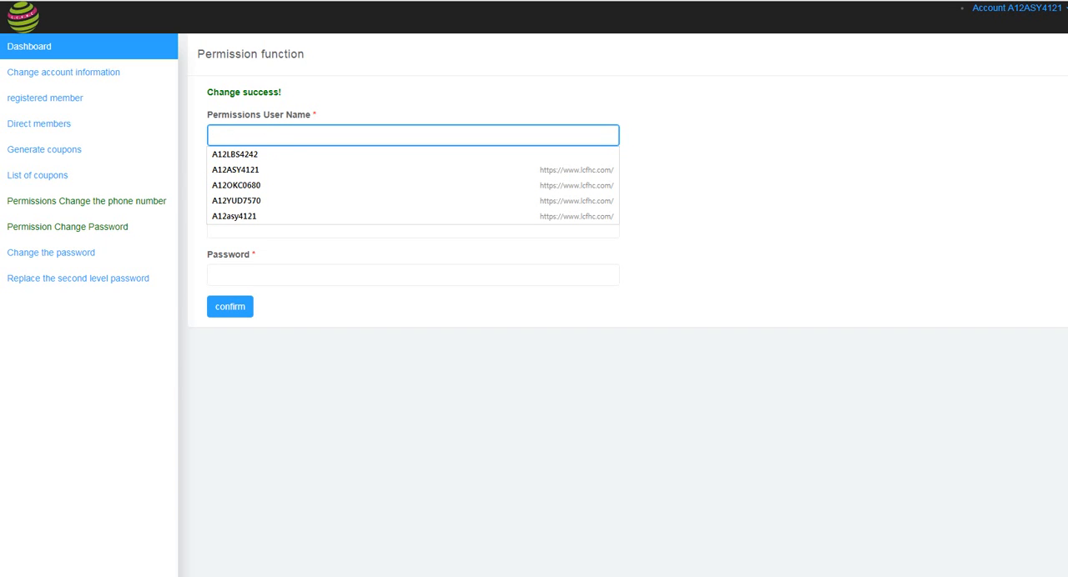
click(235, 169)
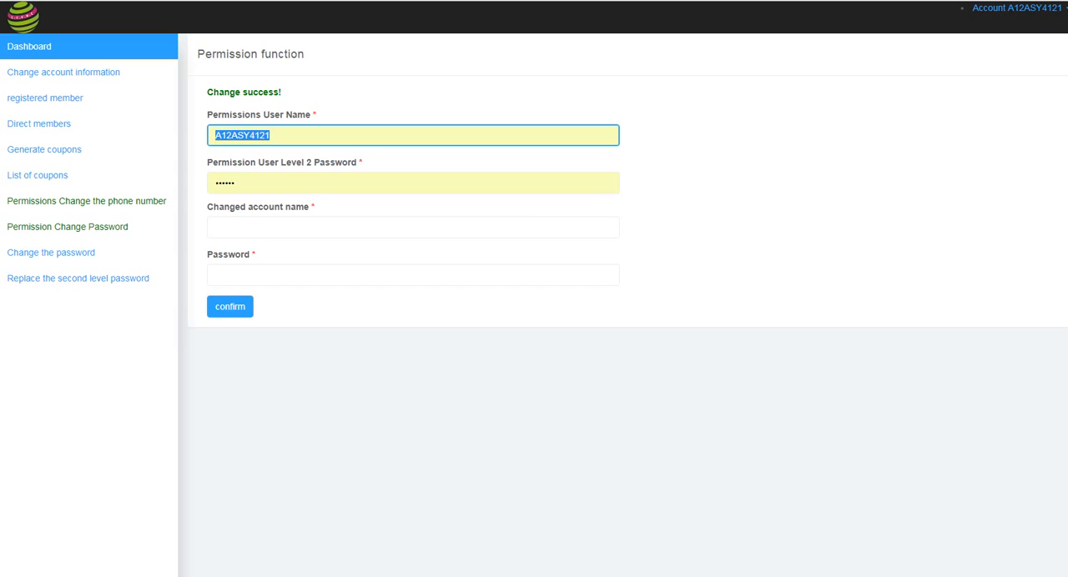
click(412, 183)
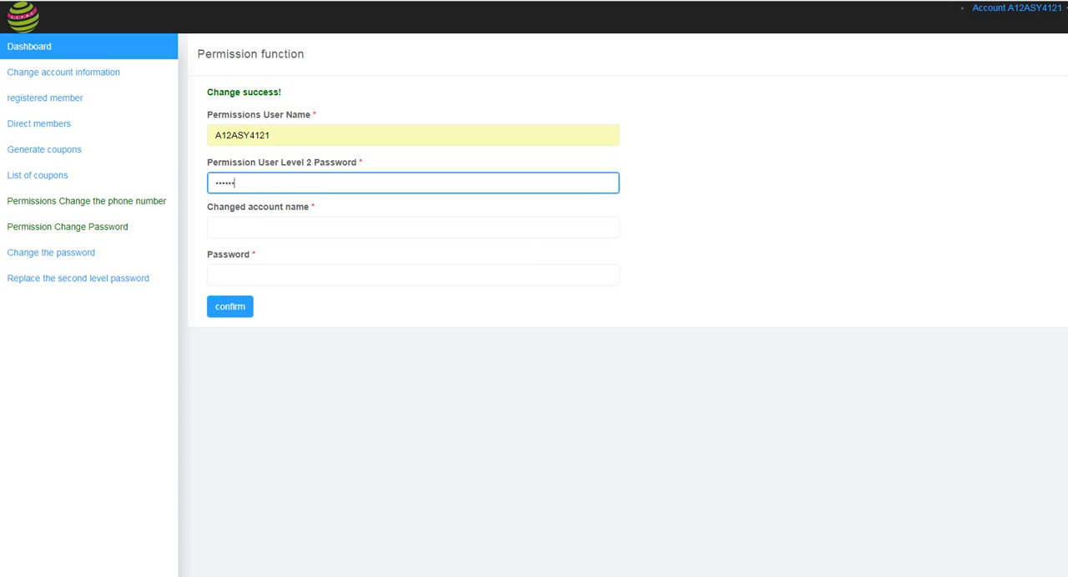
click(412, 227)
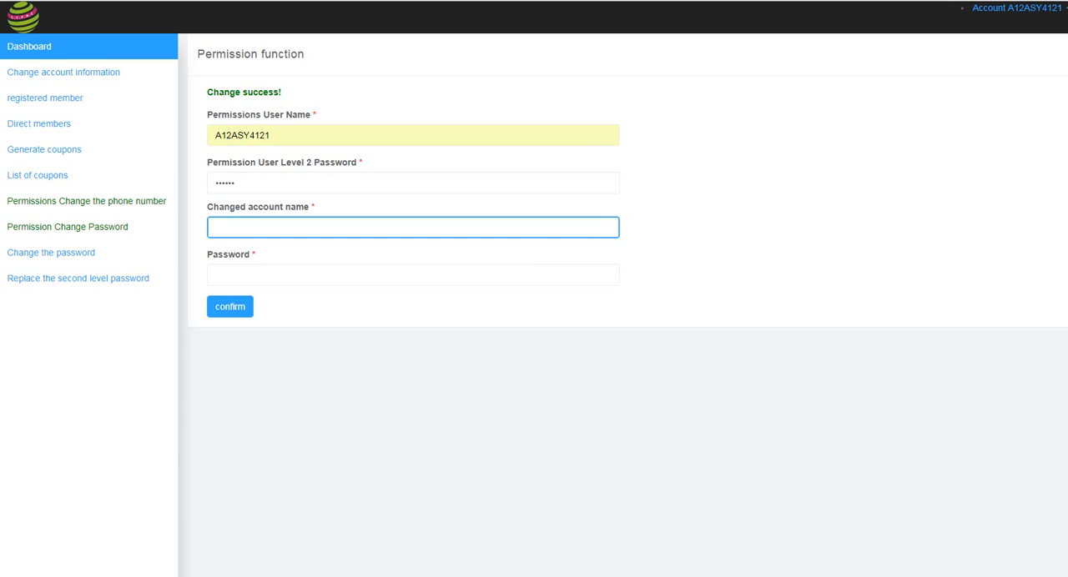
text(A12nur)
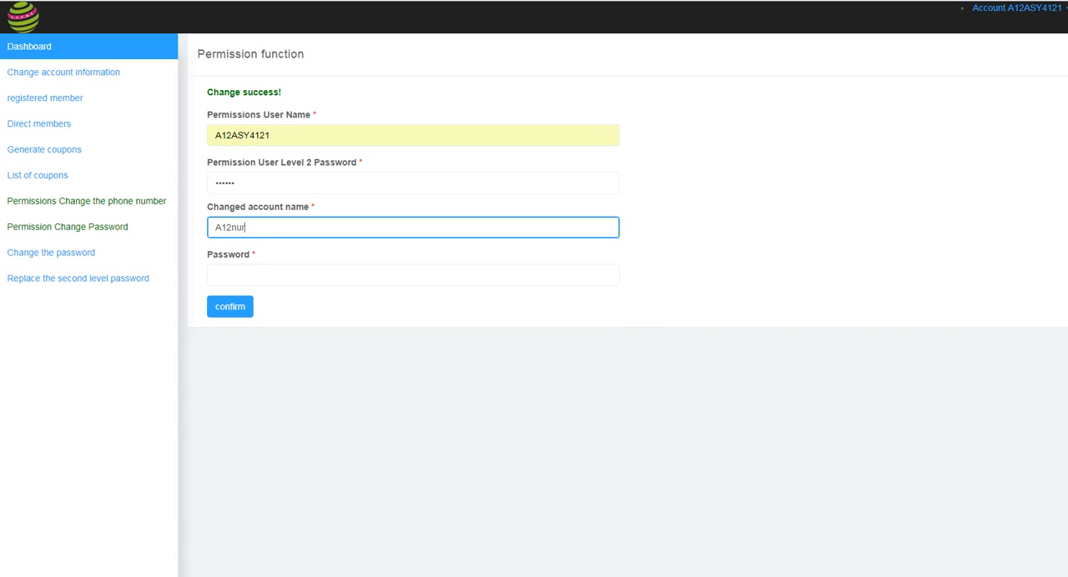
text(8)
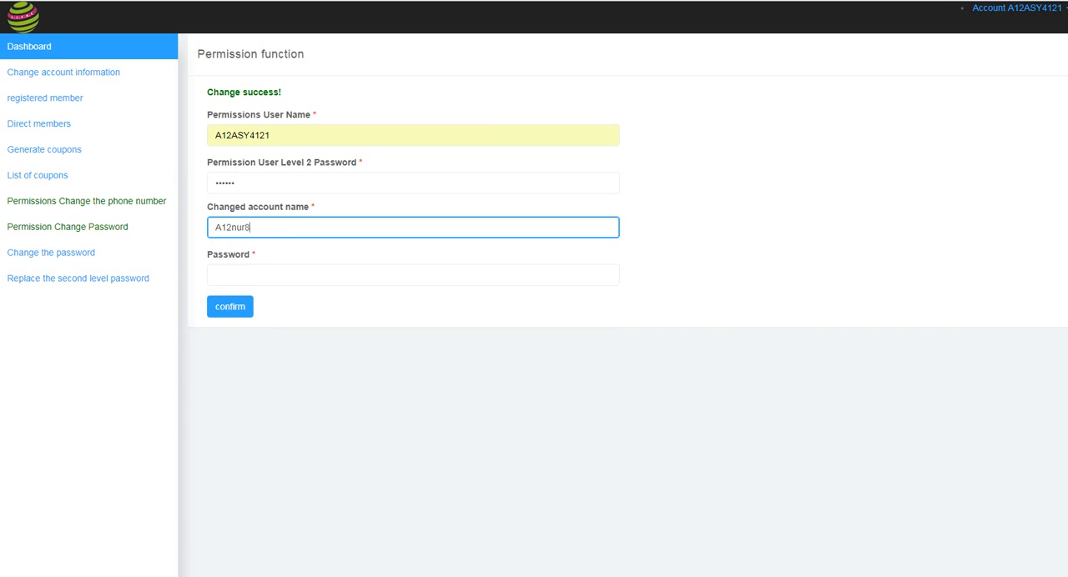
text(943)
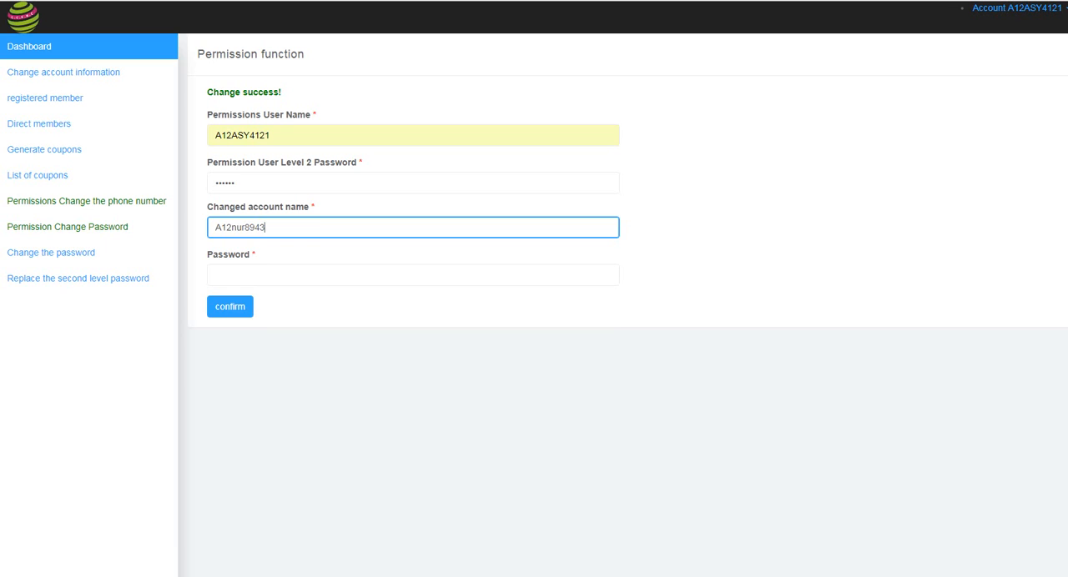
click(413, 275)
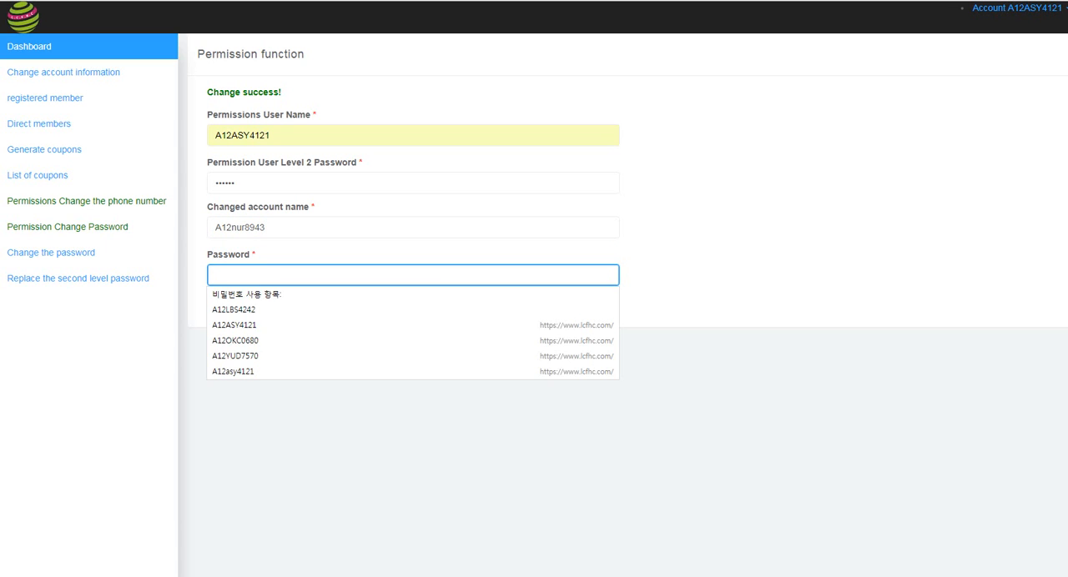
text(••••••)
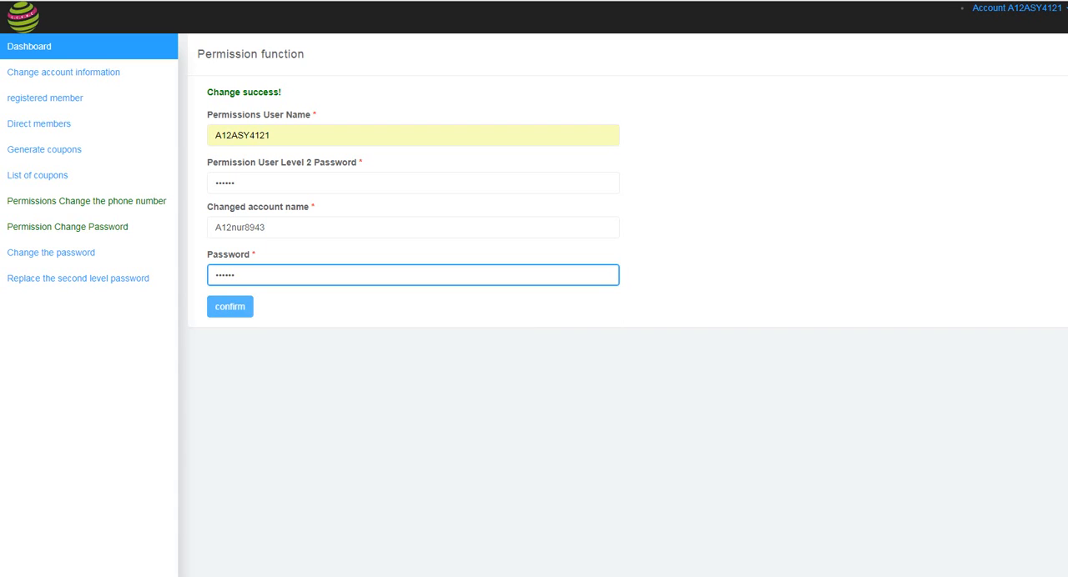
click(229, 306)
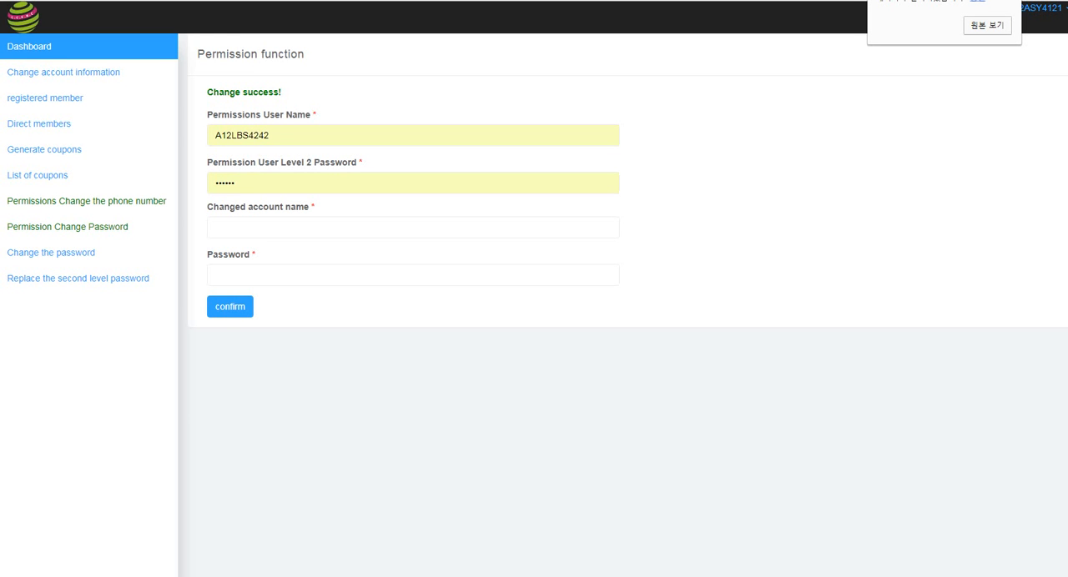
click(412, 134)
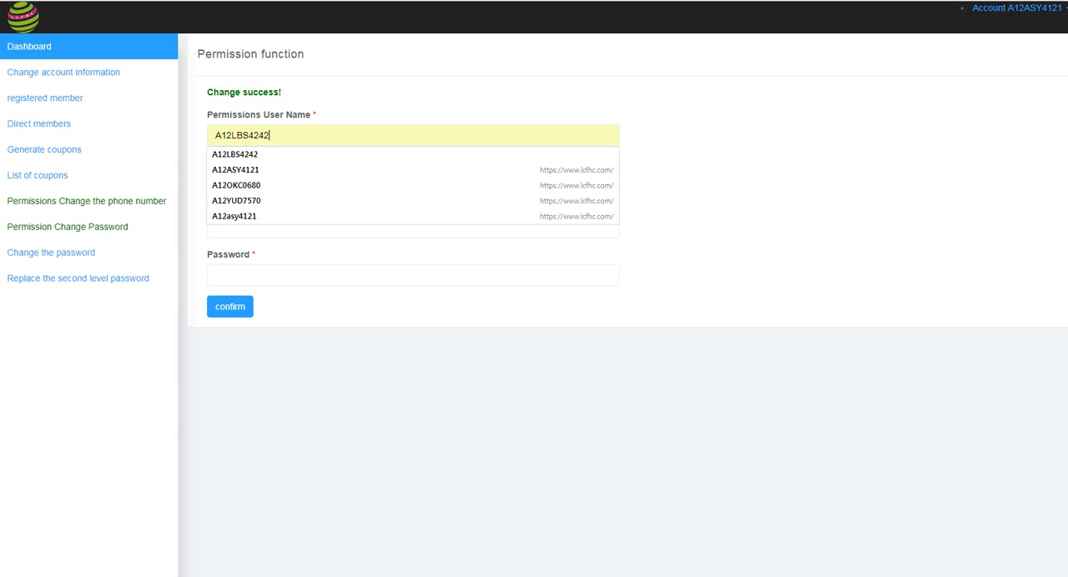
click(236, 169)
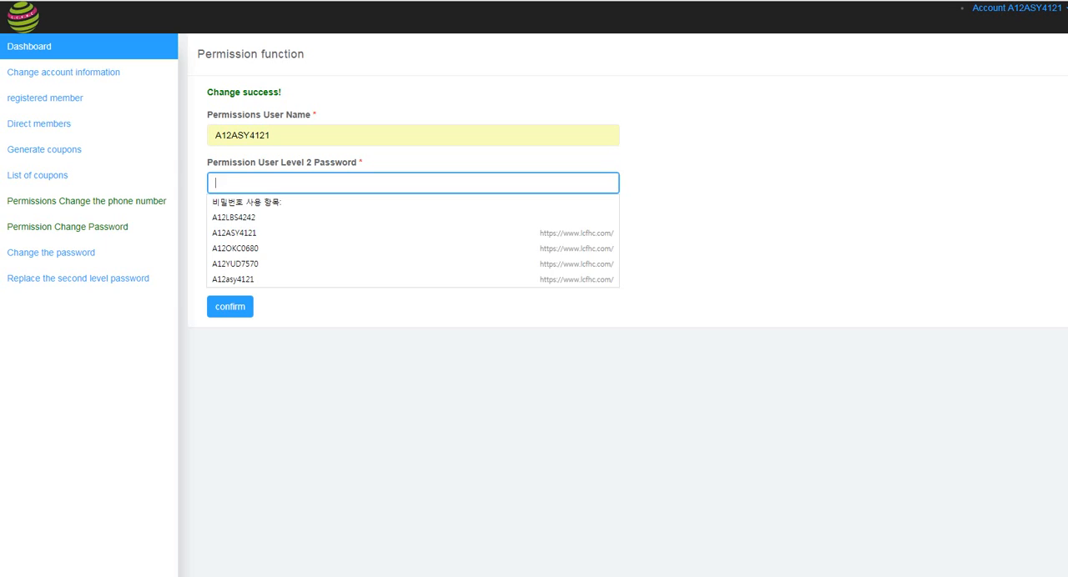
text(•••••)
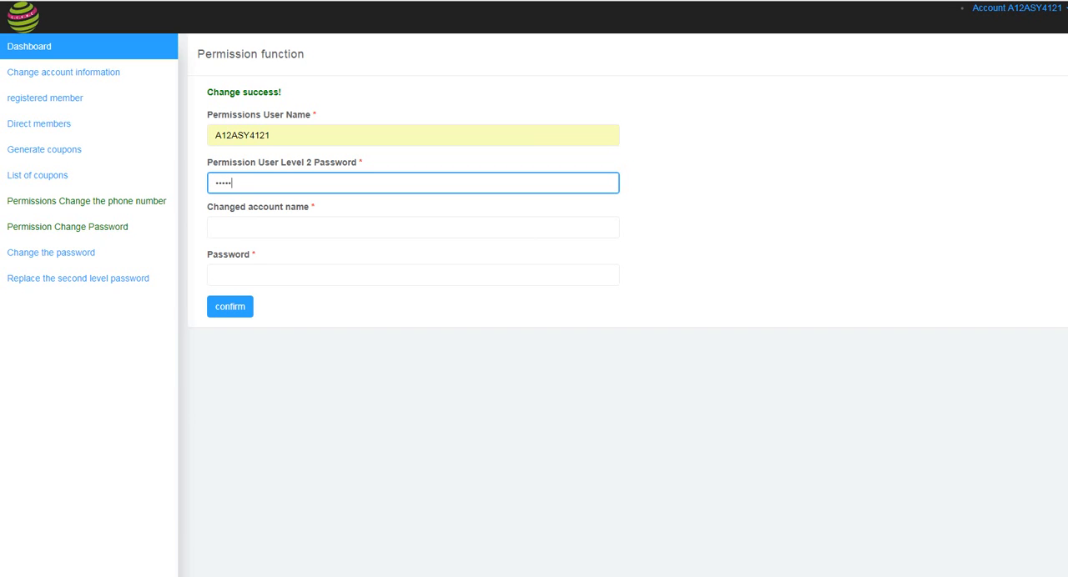
text(•)
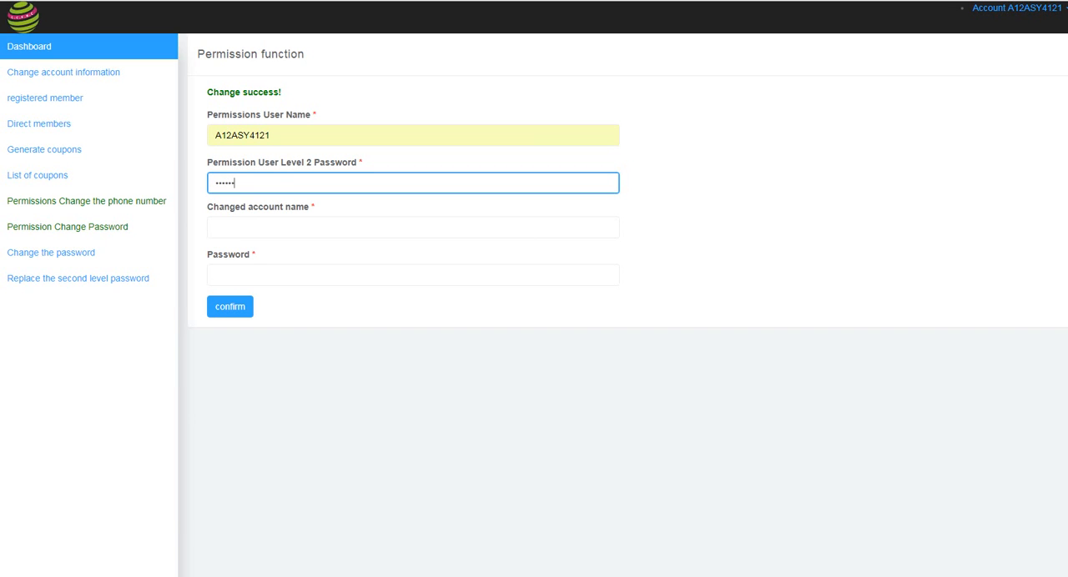
Enter account A12ABD717, triggering the 'This account does not exist' notice.
click(412, 227)
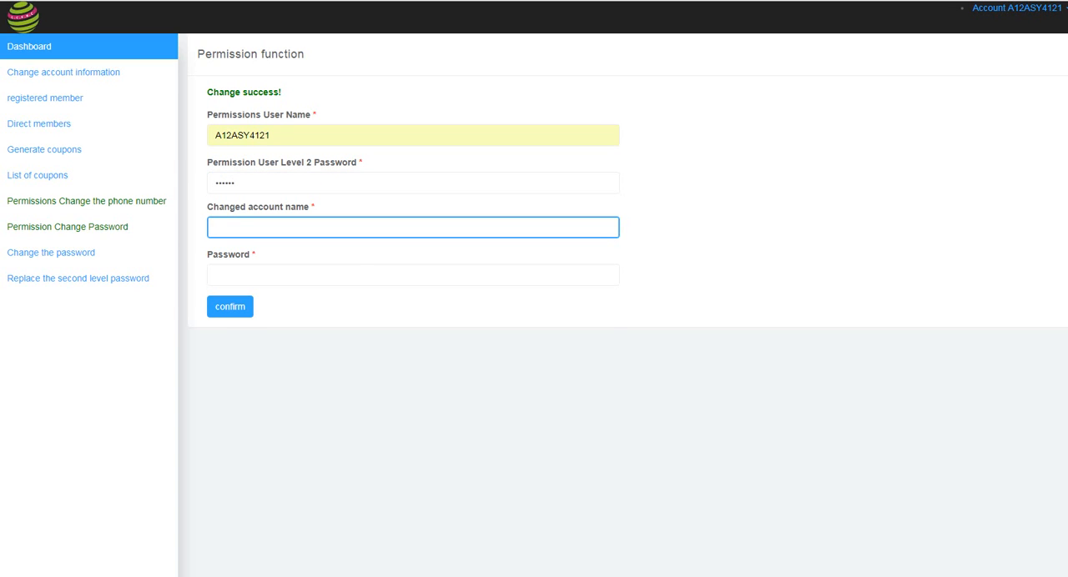
text(A12ab)
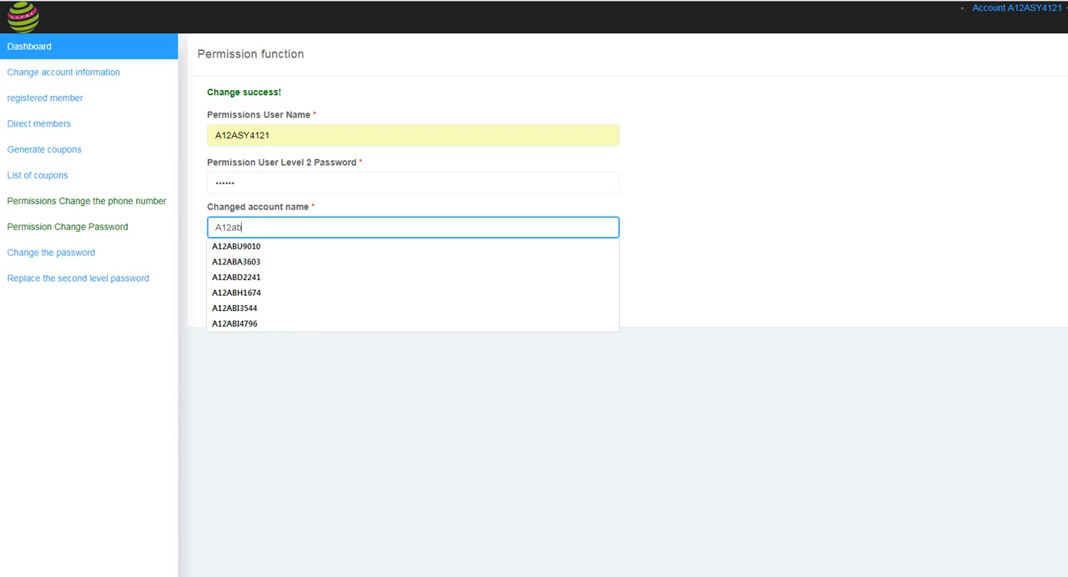
key(BackSpace)
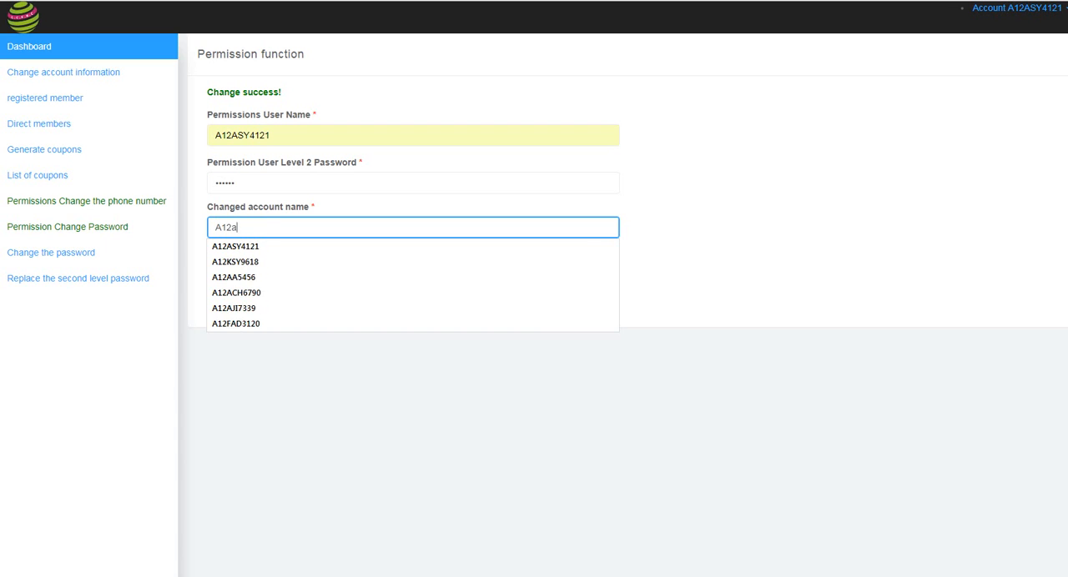
key(Backspace)
text(ABD717)
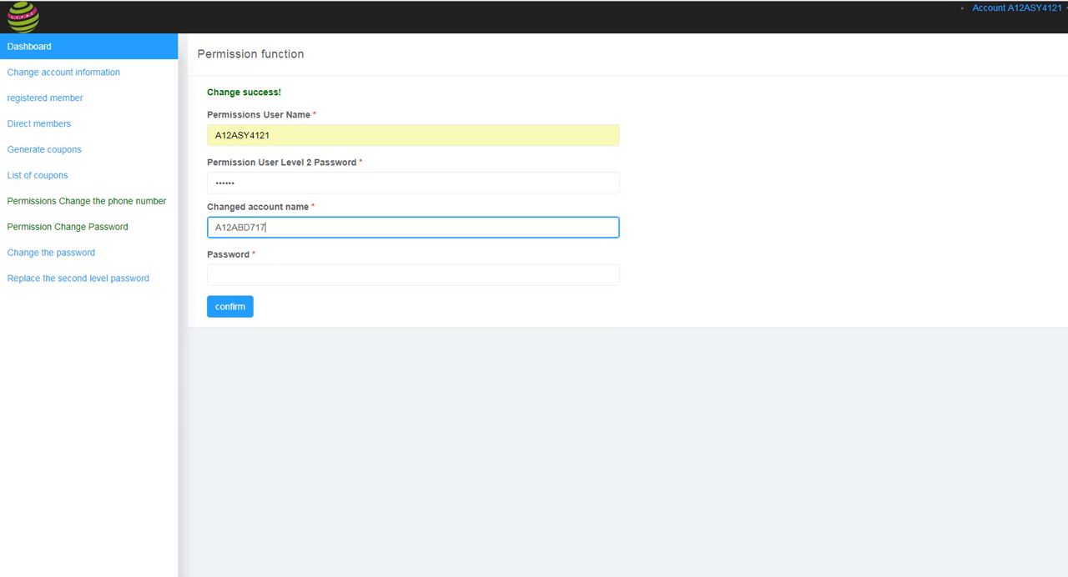
click(412, 274)
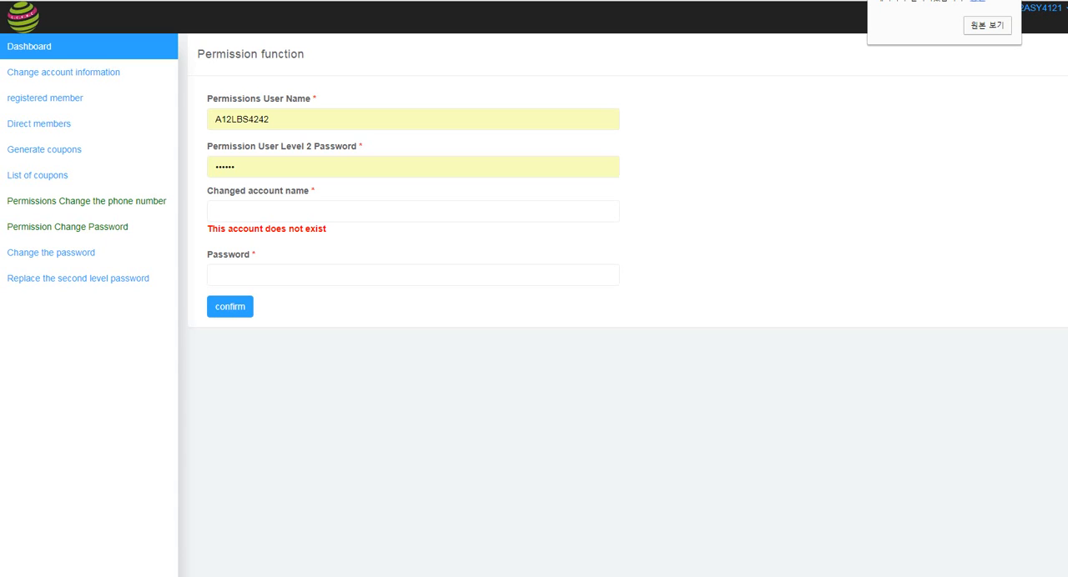
Empty the Changed account name field so the nonexistent-account notice disappears.
click(412, 210)
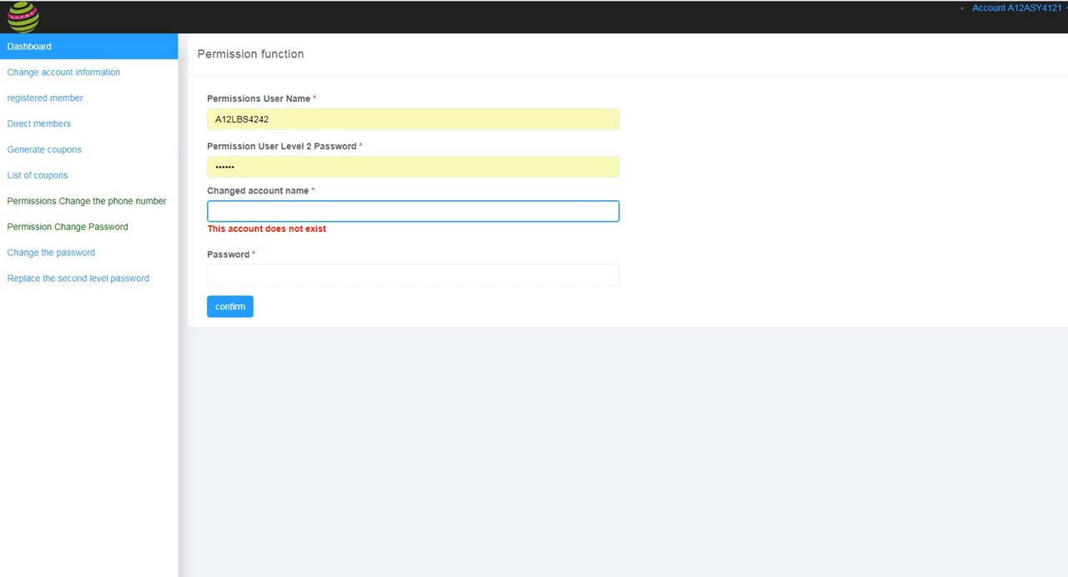
click(412, 210)
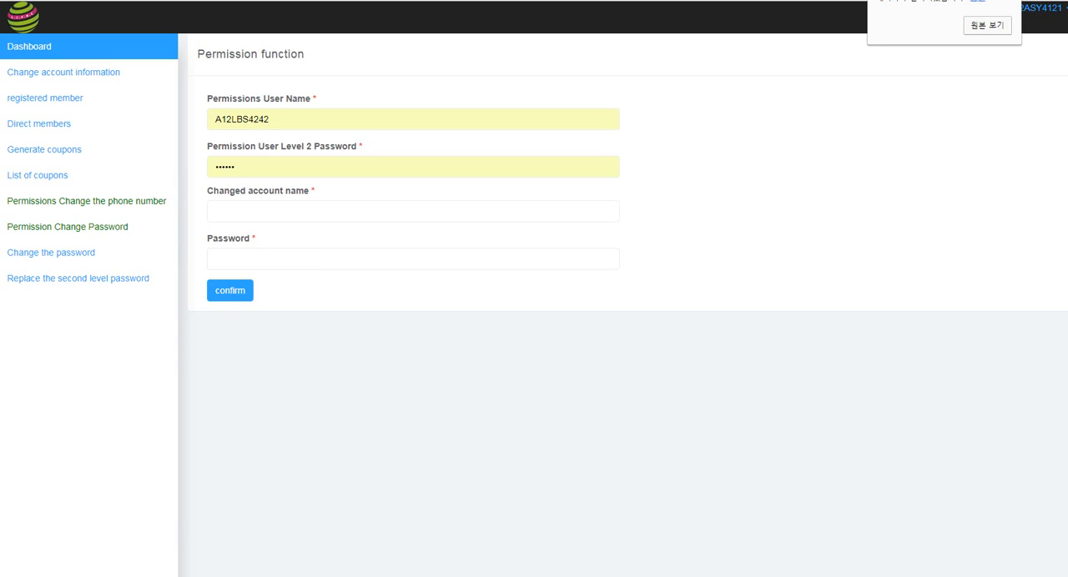
click(412, 258)
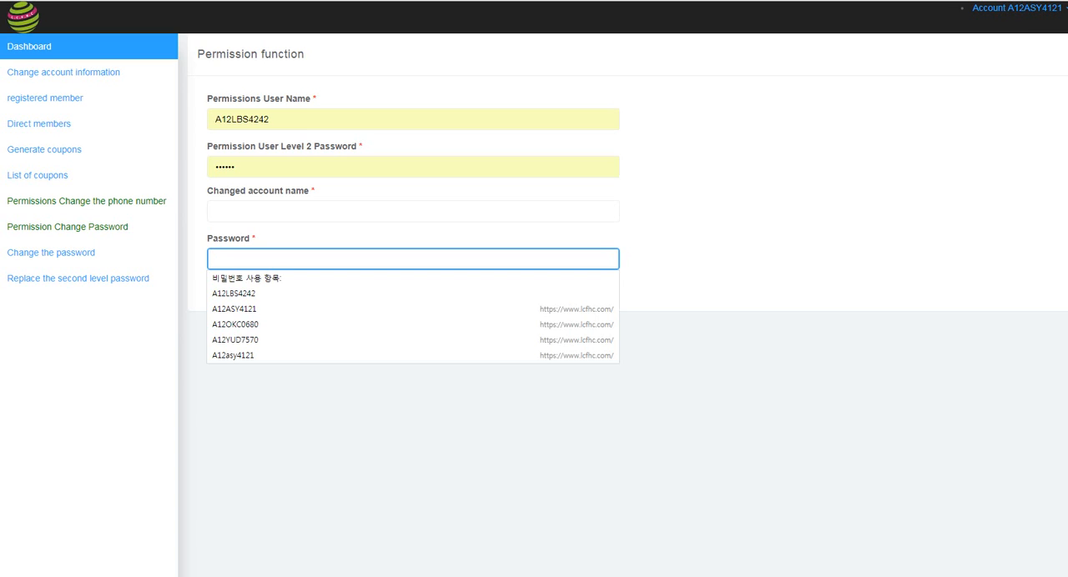